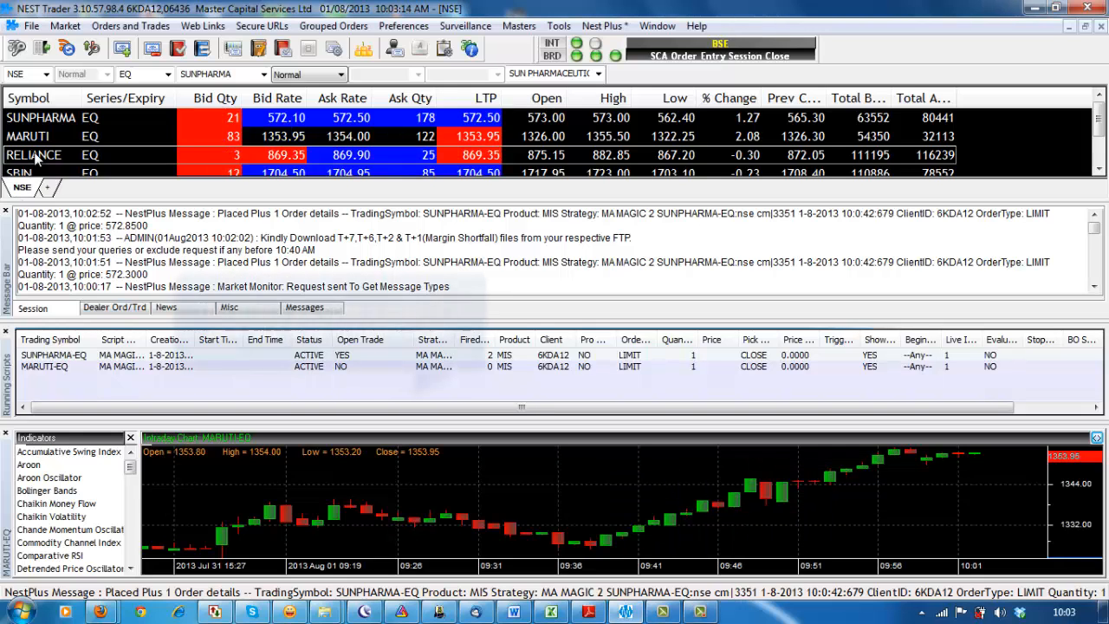
Switch the intraday chart from MARUTI-EQ to RELIANCE-EQ and bring up its chart options.
right_click(35, 154)
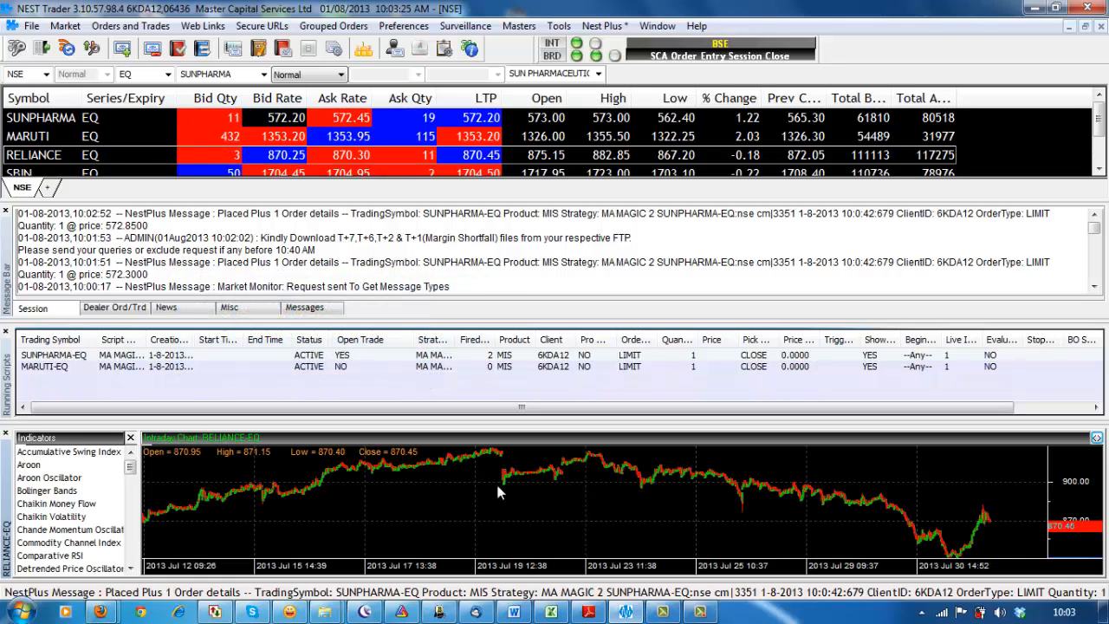
right_click(498, 492)
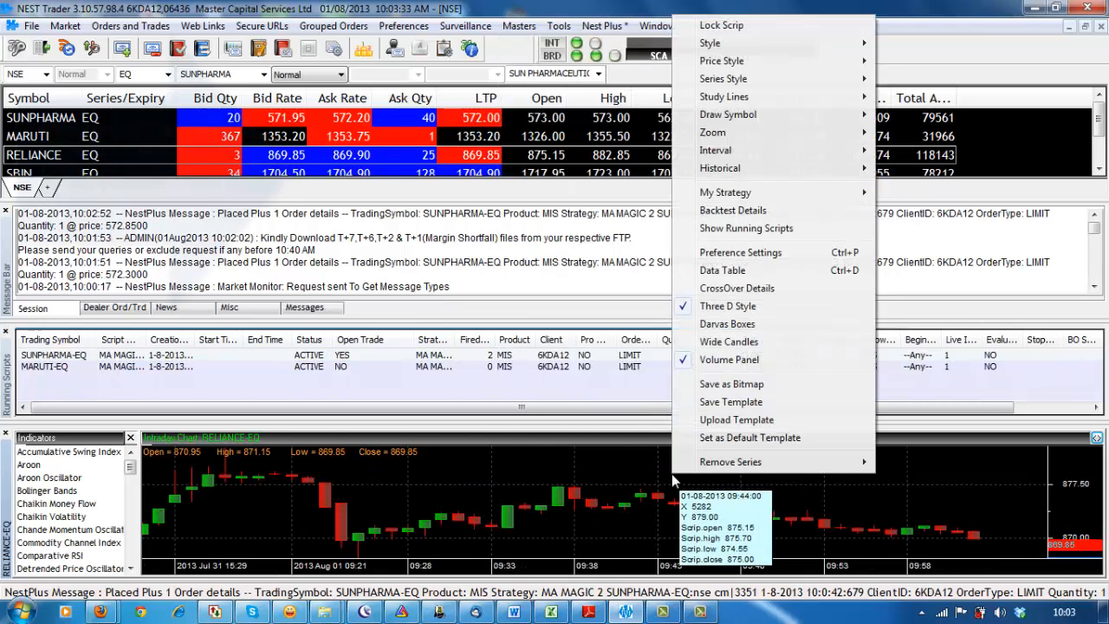
Start MA MAGIC 2 live on RELIANCE-EQ with MIS product type.
click(726, 191)
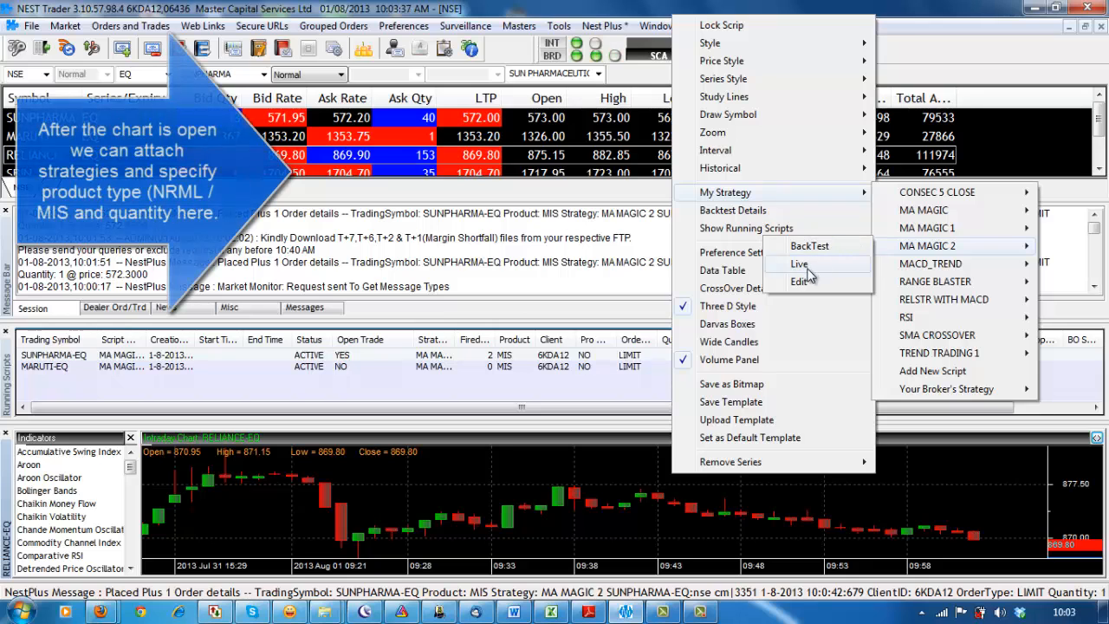
click(798, 264)
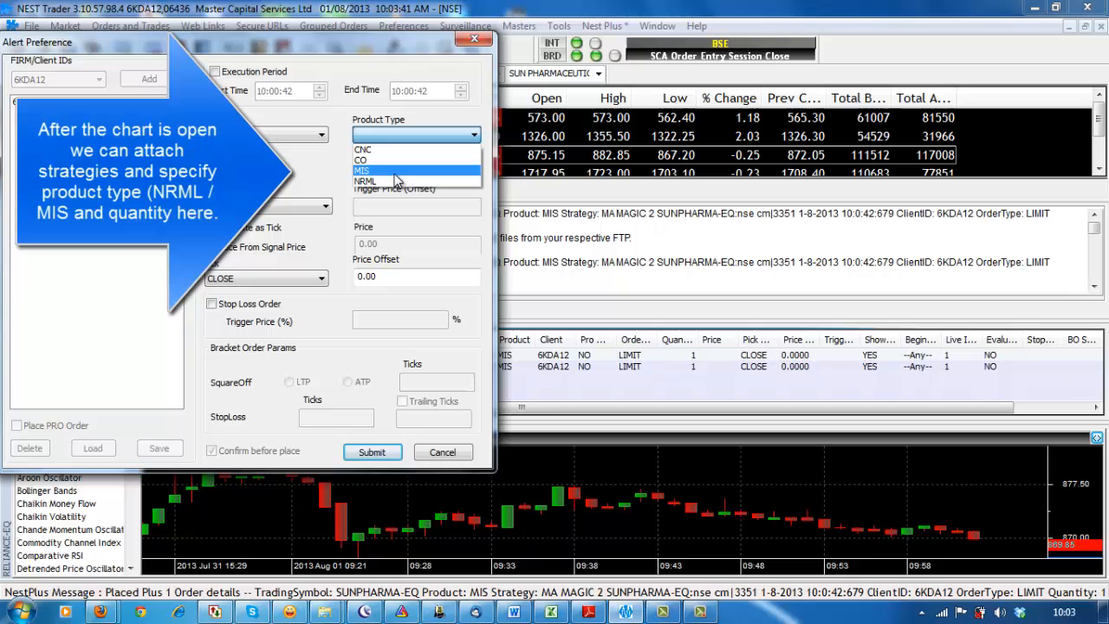
click(365, 170)
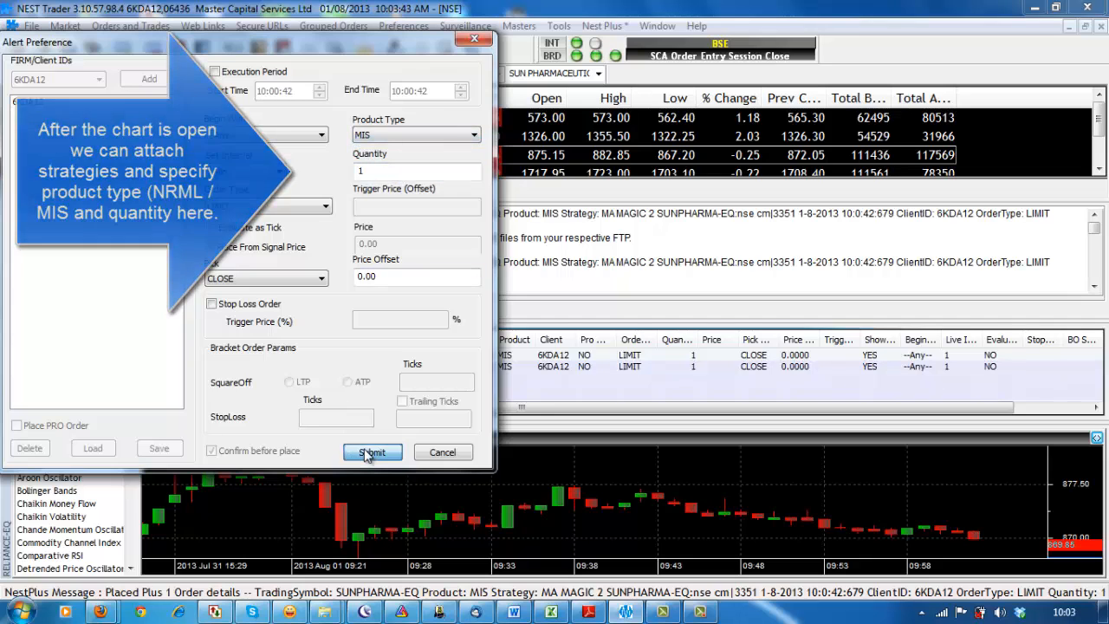
click(371, 452)
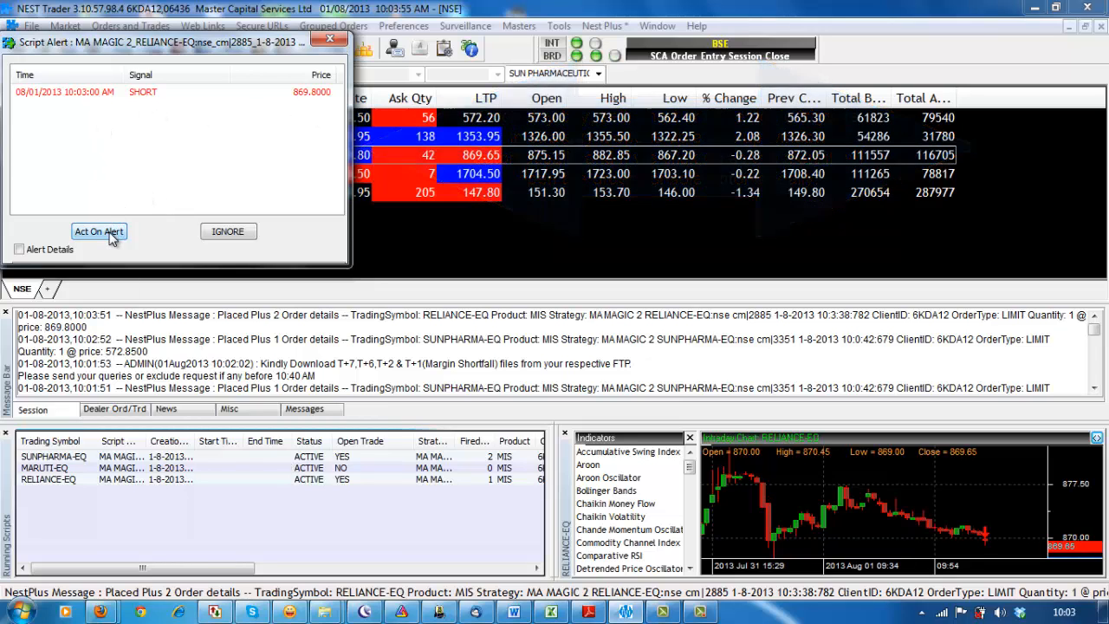
Act on the RELIANCE SHORT alert as a MARKET order, confirming with the transaction password.
click(99, 231)
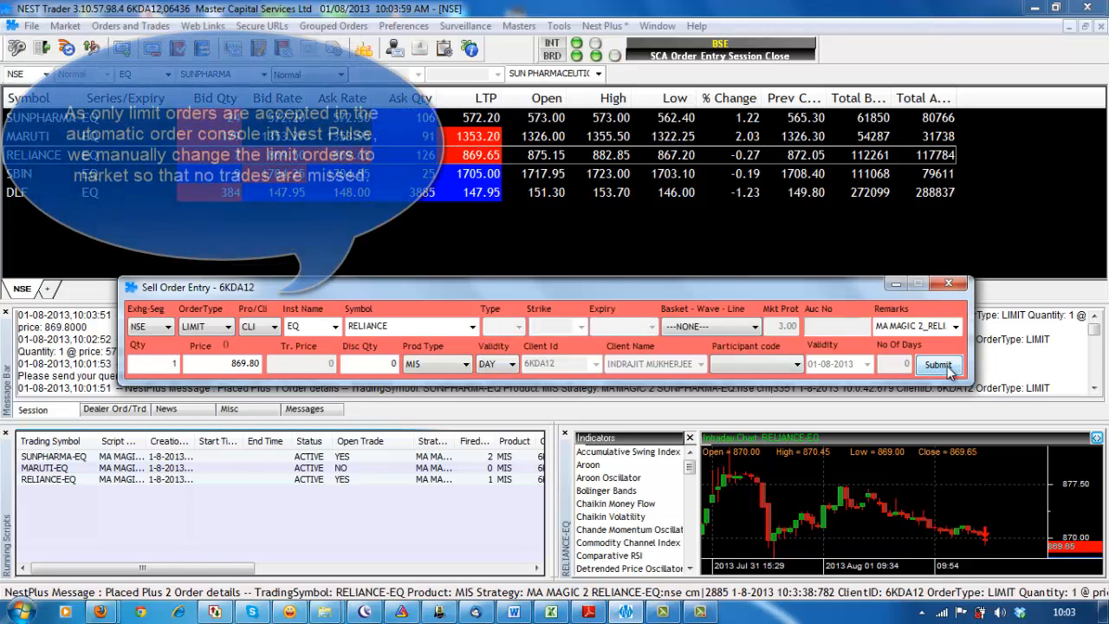
click(224, 326)
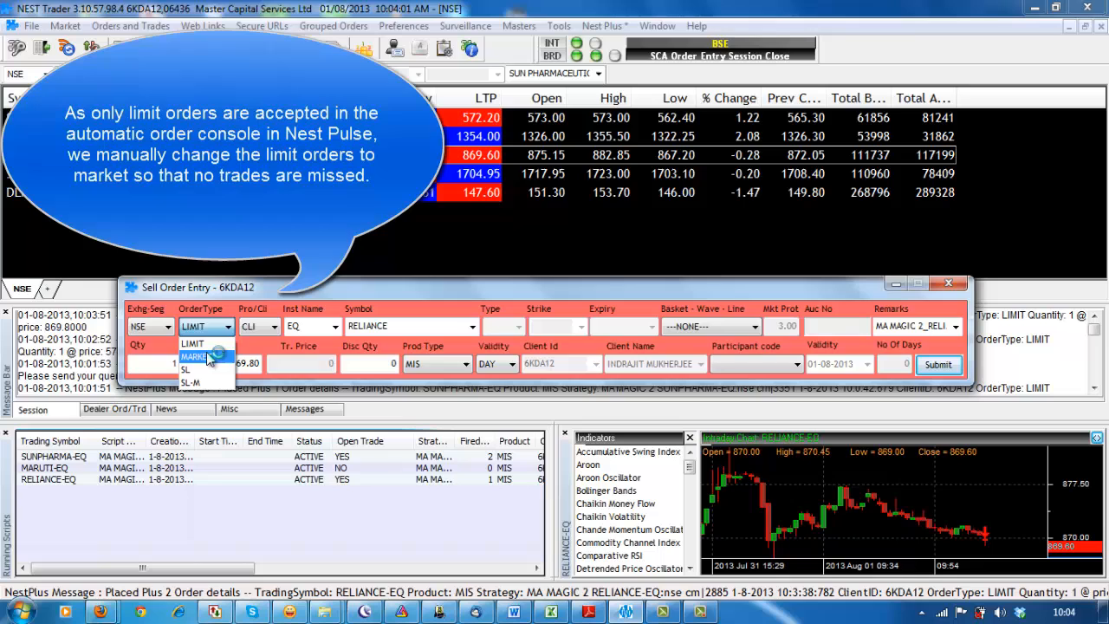
click(195, 357)
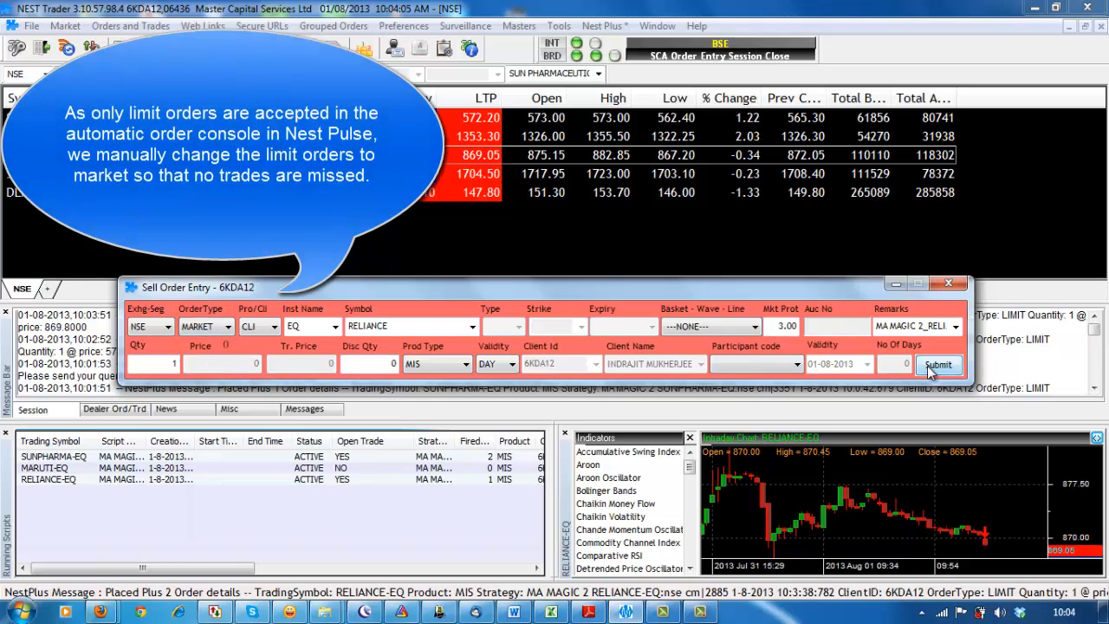
click(939, 364)
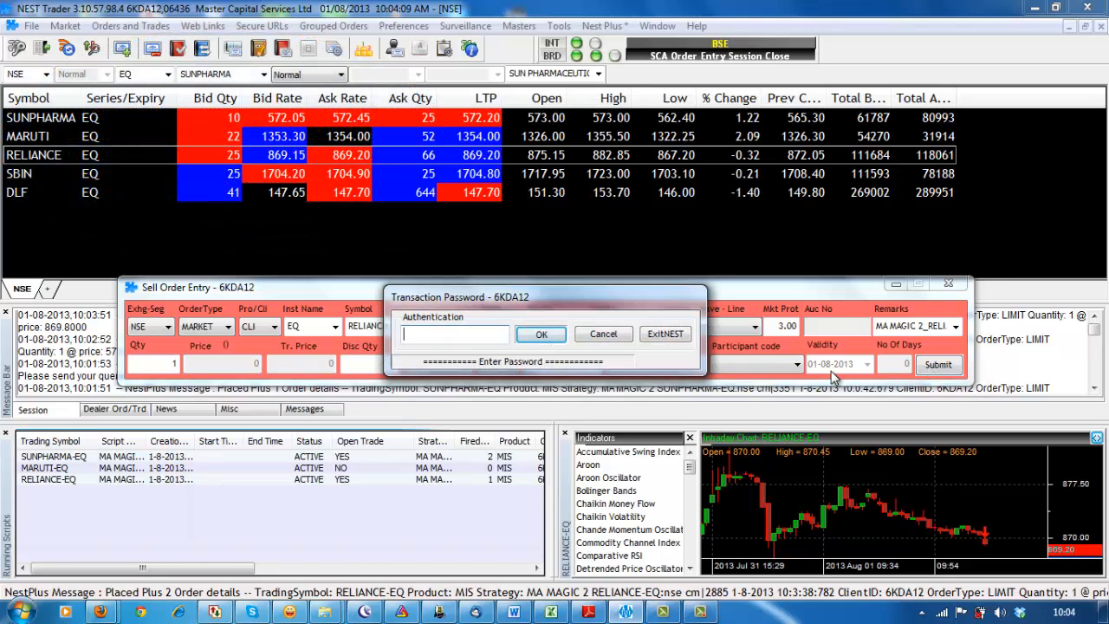
text(•••••)
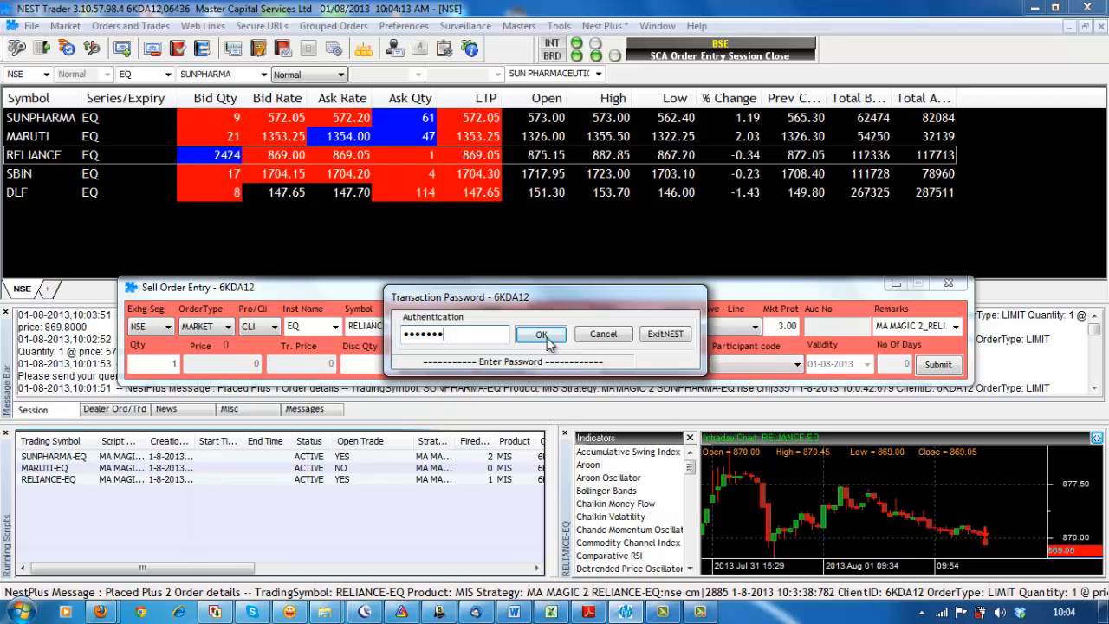
click(539, 335)
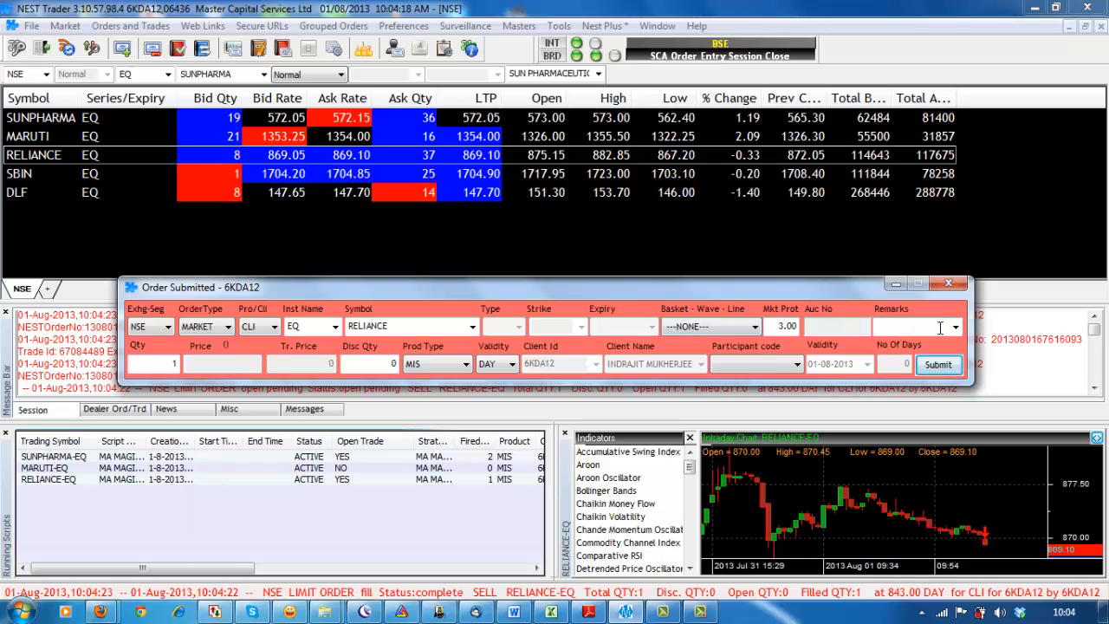
click(938, 364)
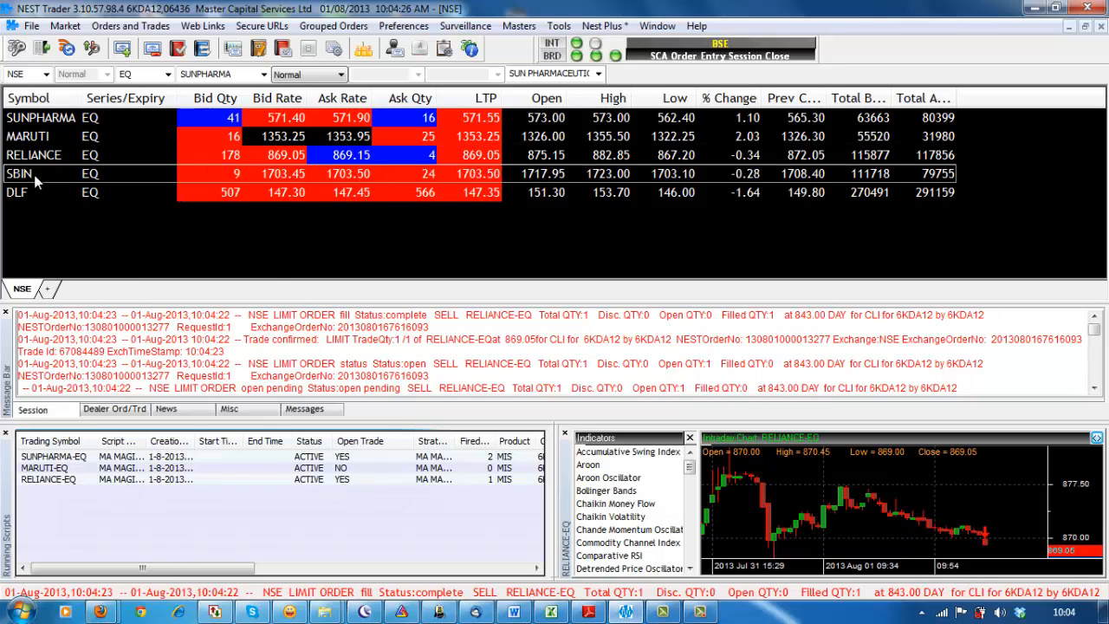
Open the SBIN-EQ chart and run MA MAGIC 2 live on it with MIS product.
right_click(35, 174)
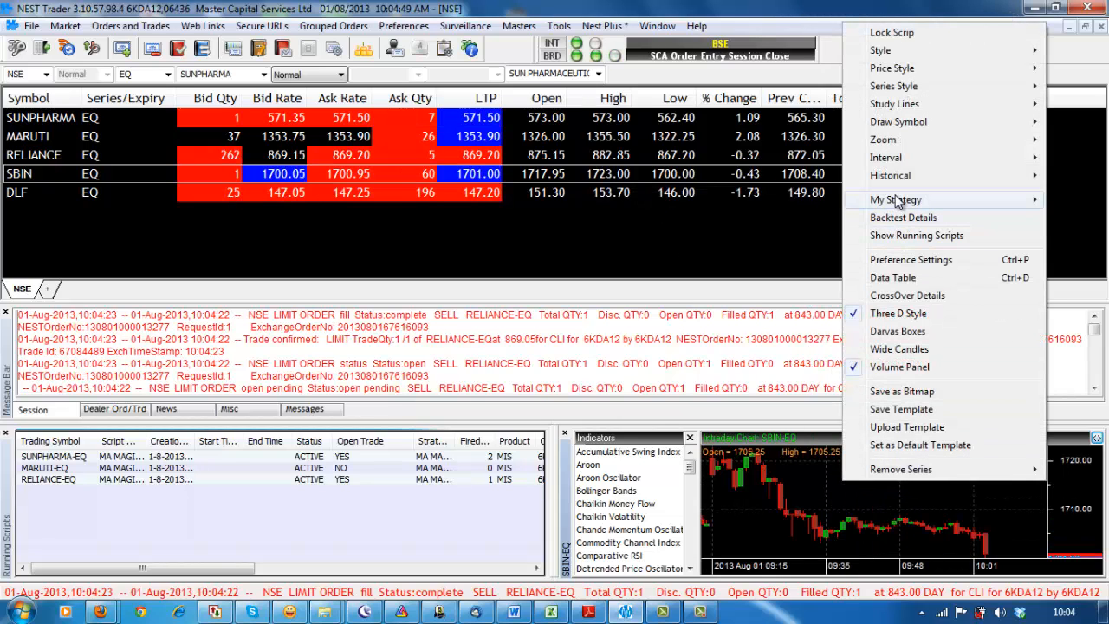
click(896, 200)
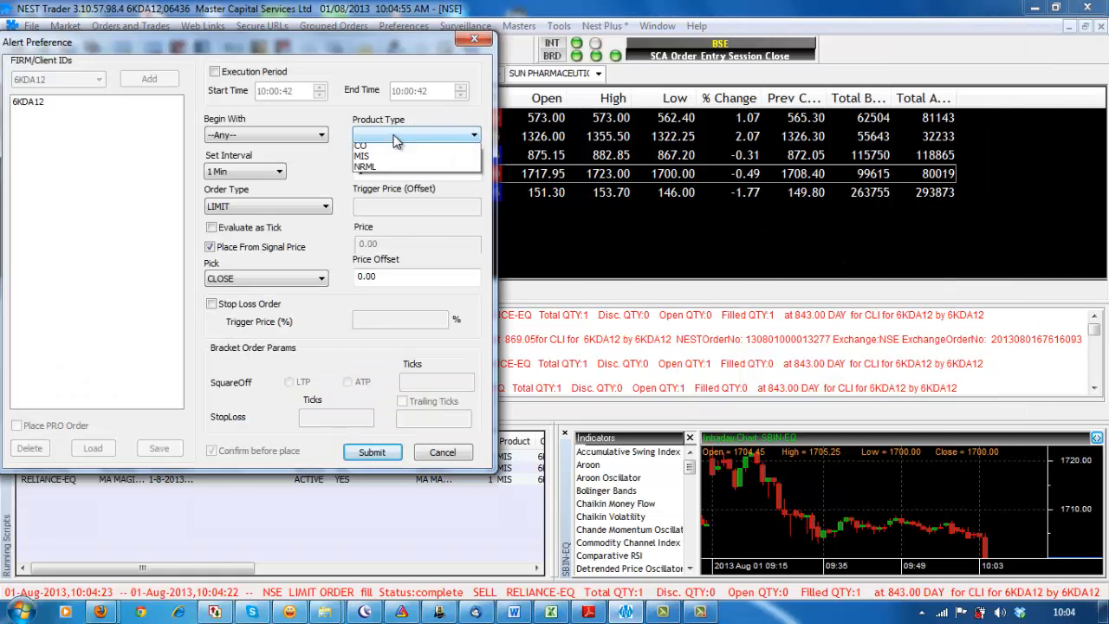
click(361, 145)
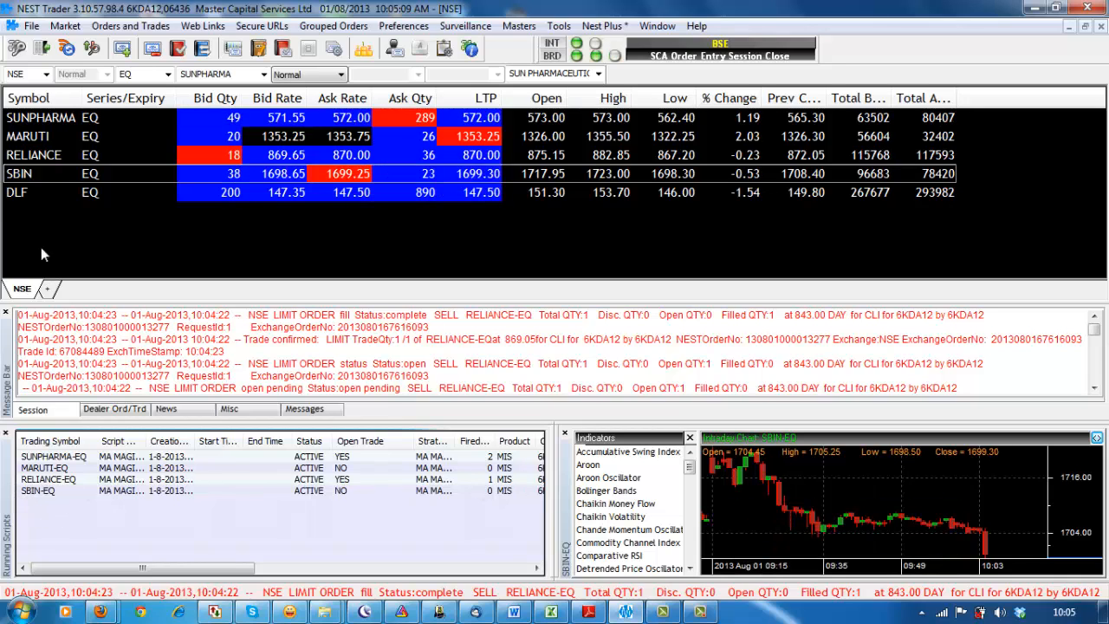
Open the DLF-EQ chart and start MA MAGIC 2 live with MIS product.
right_click(35, 174)
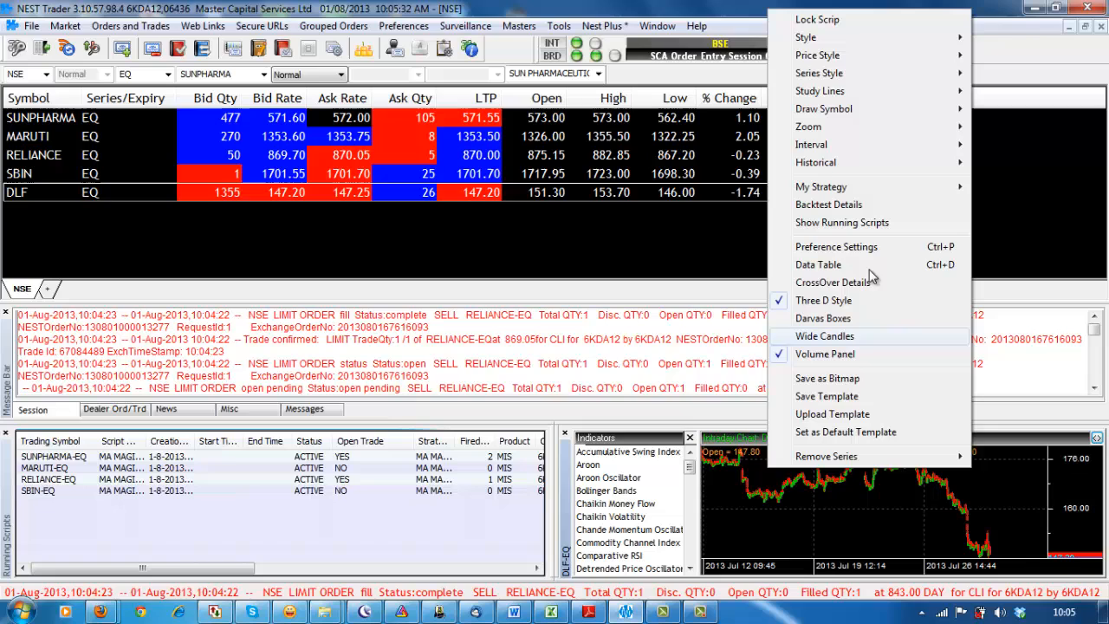
click(820, 186)
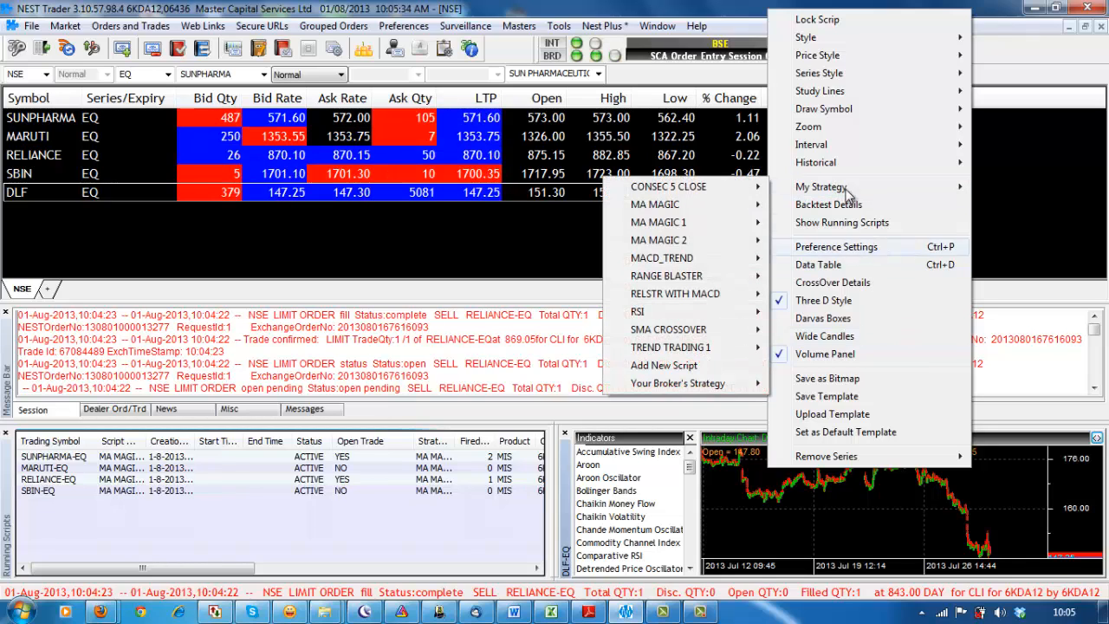
mouse_move(849, 145)
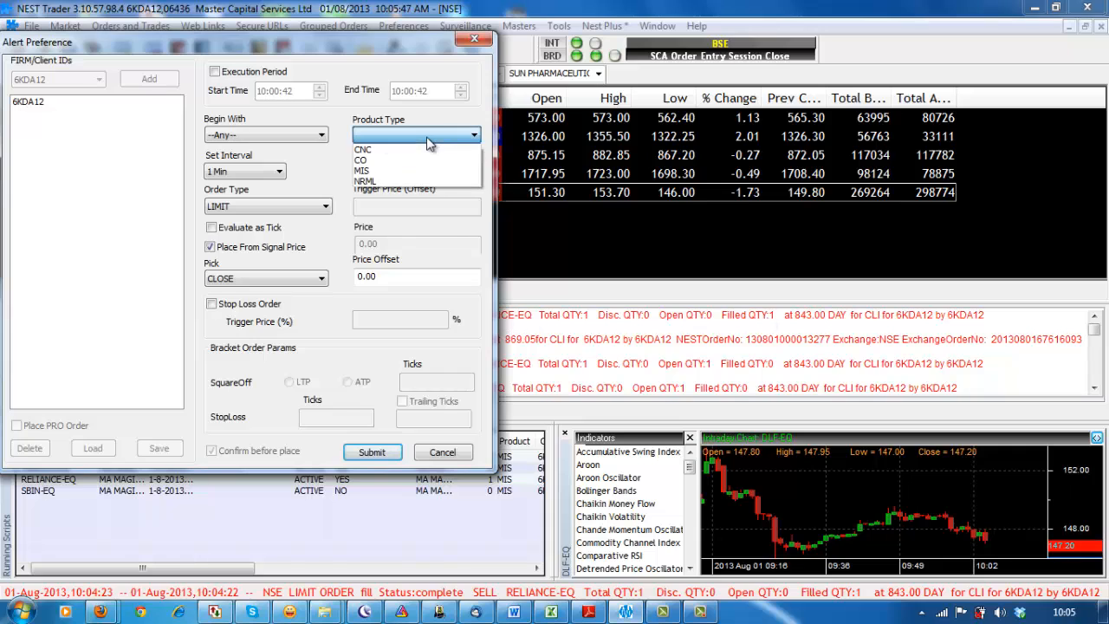
click(361, 169)
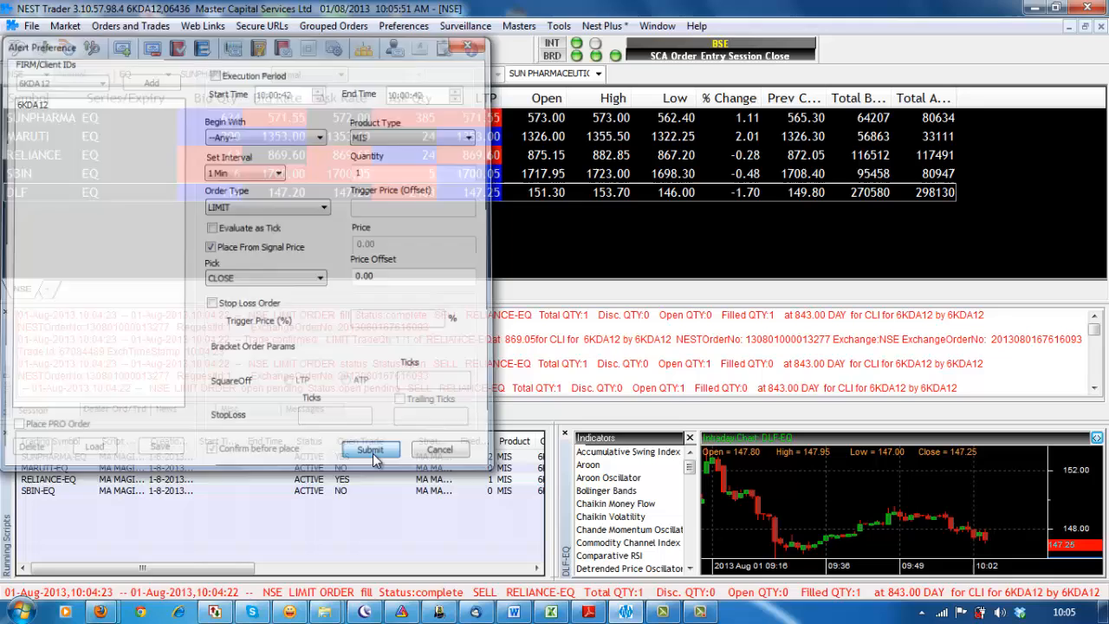
click(370, 449)
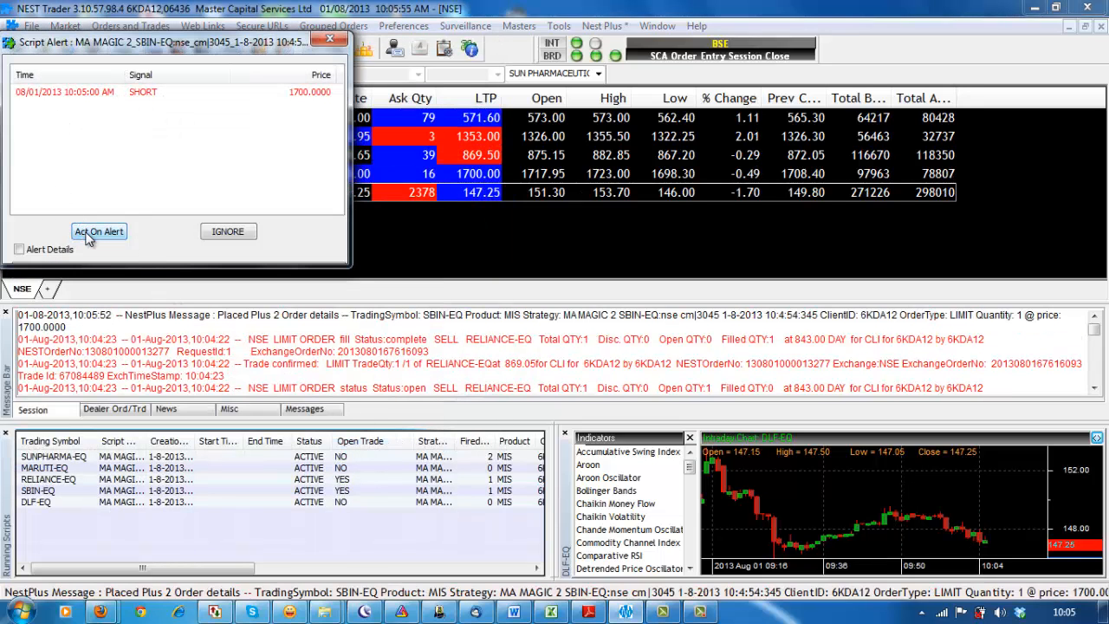
Act on the SBIN-EQ short alert, converting the sell order from LIMIT to MARKET.
click(99, 231)
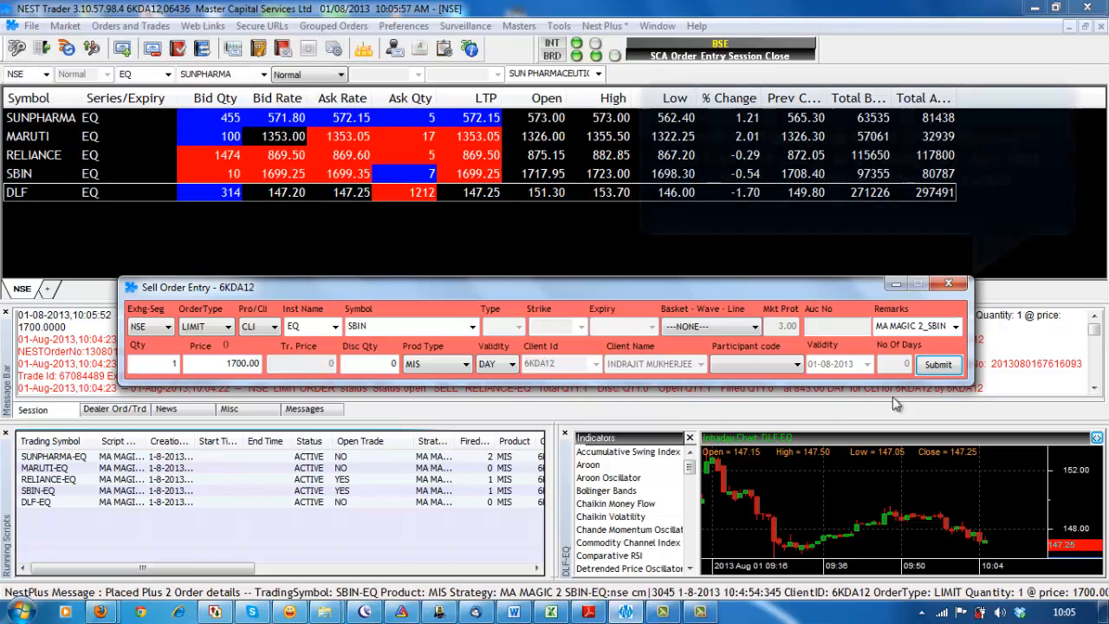
click(228, 326)
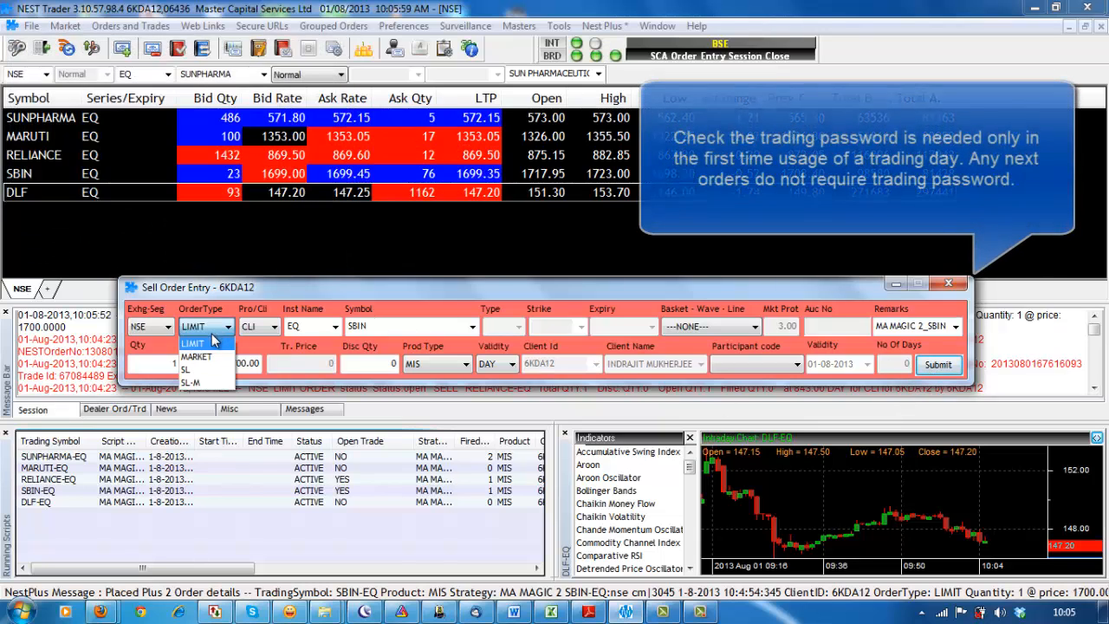
click(196, 356)
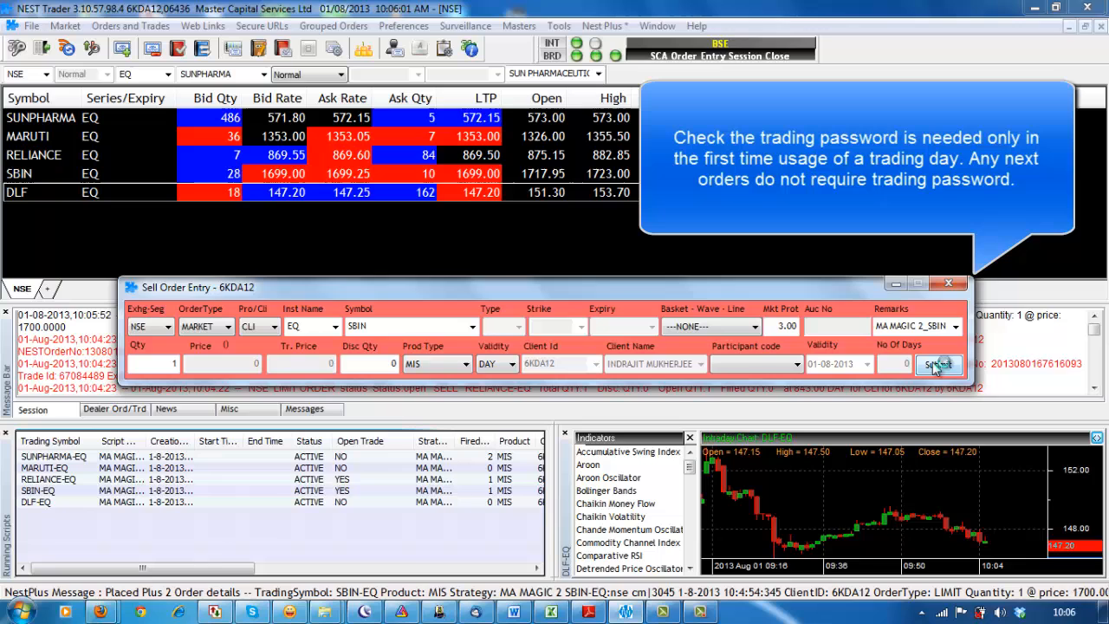
click(938, 364)
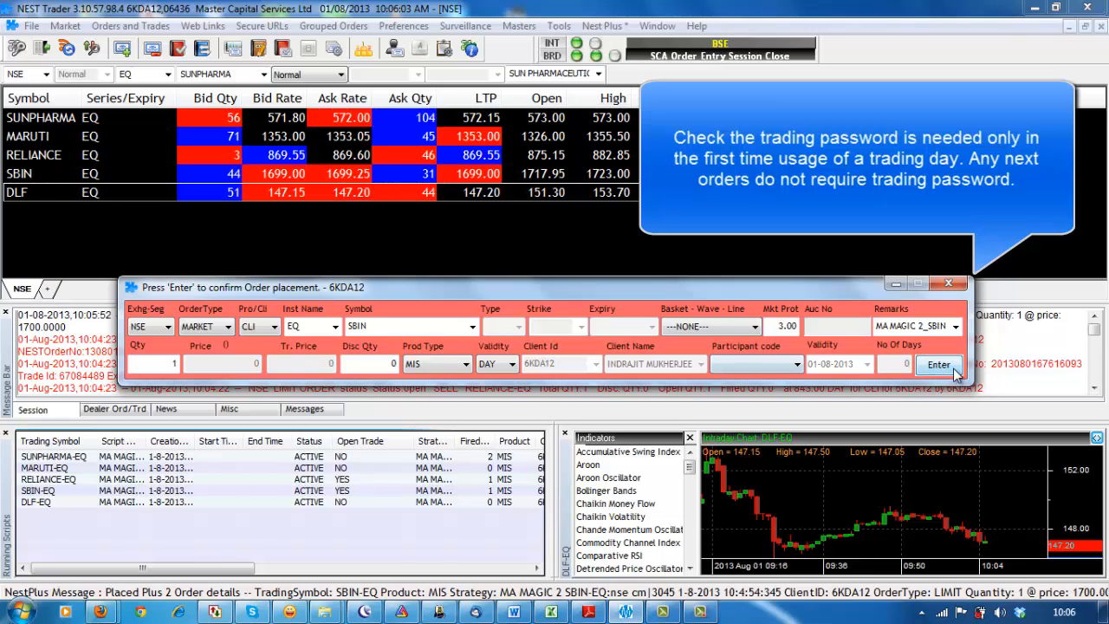
click(938, 364)
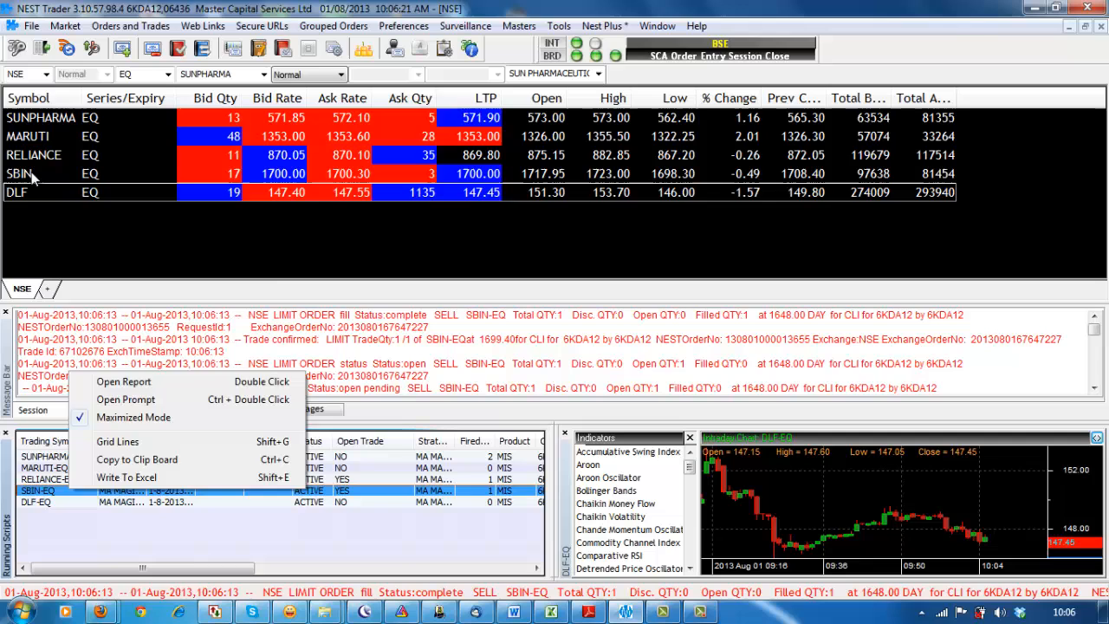
Show the SBIN-EQ running script's chart and set its zoom to Normal View.
right_click(19, 173)
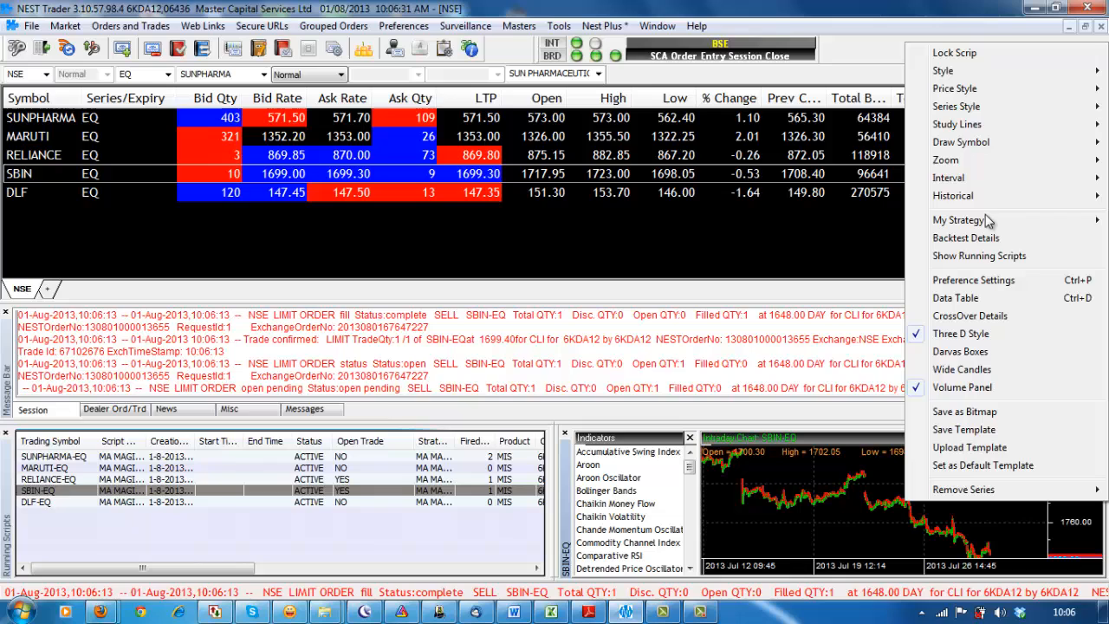
click(945, 160)
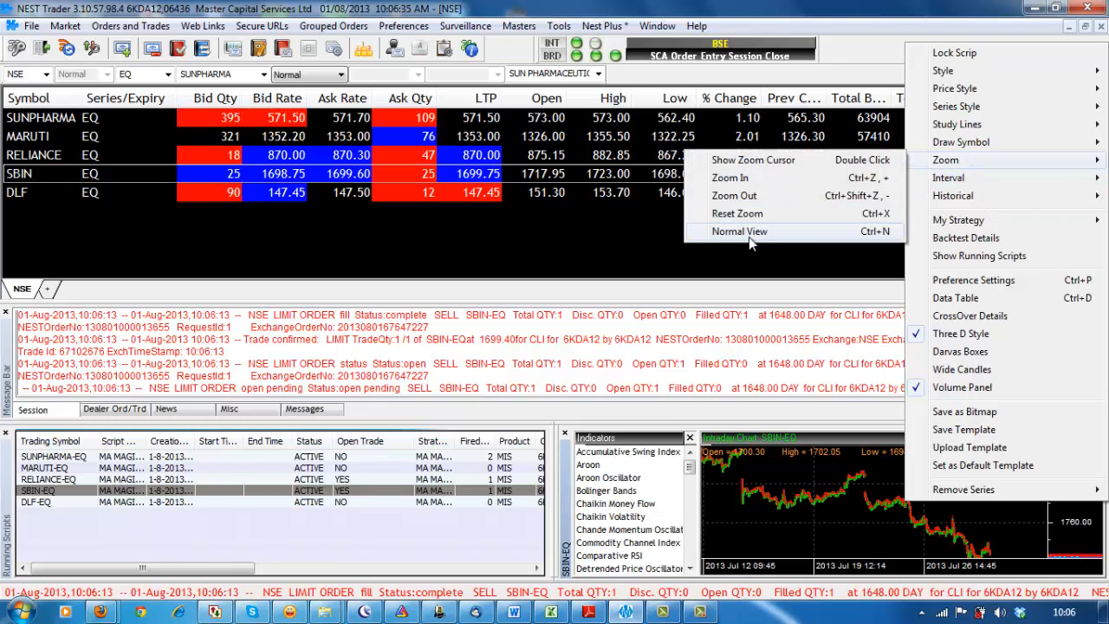
click(739, 231)
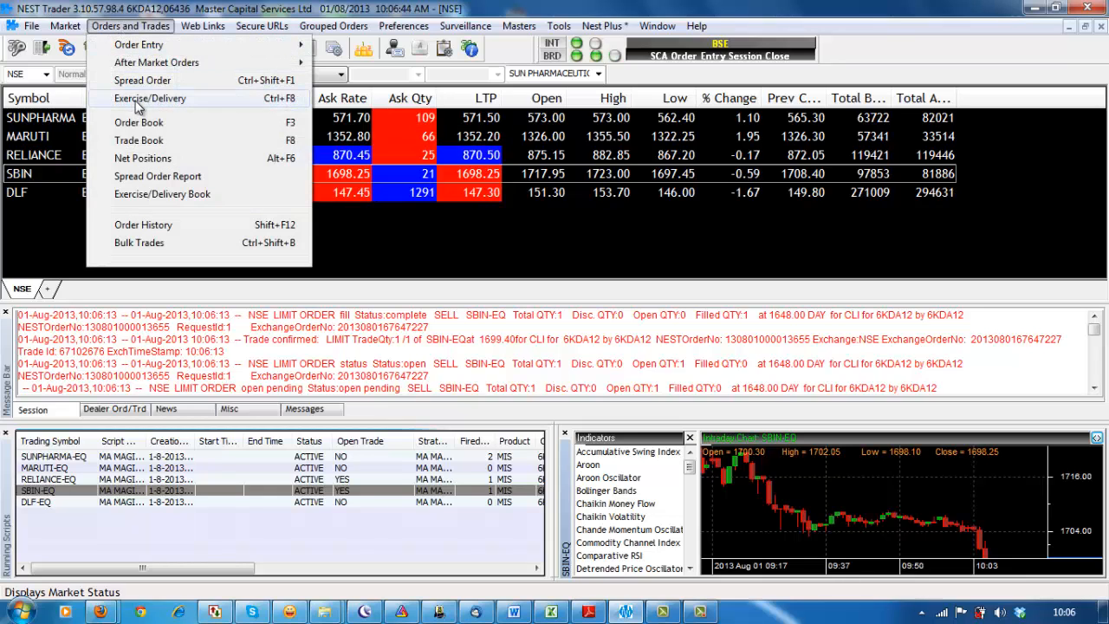
mouse_move(139, 141)
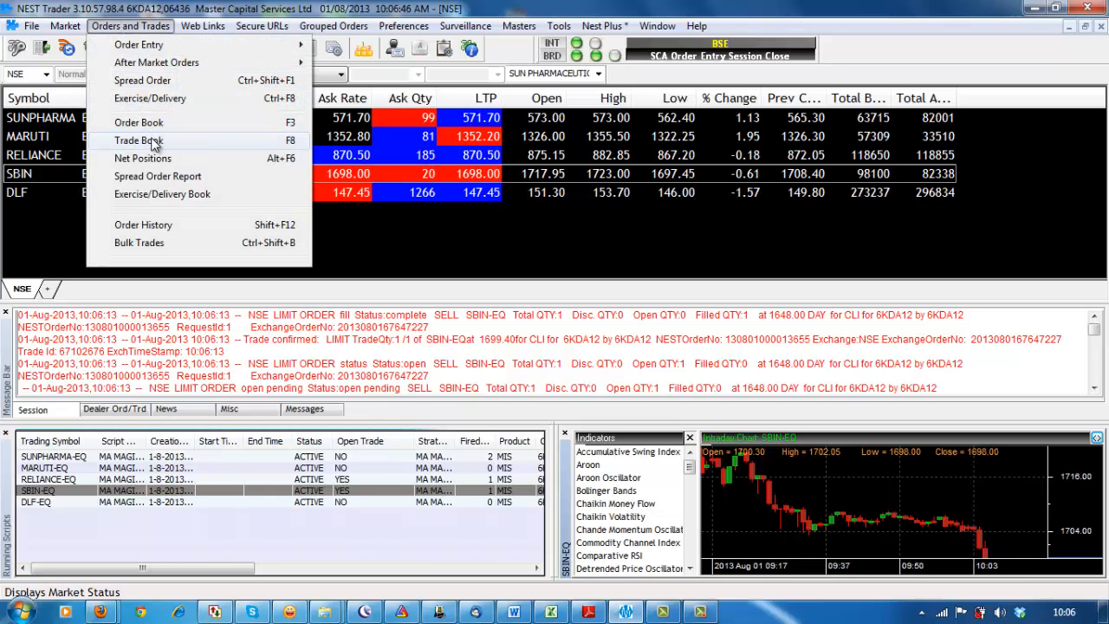
click(139, 140)
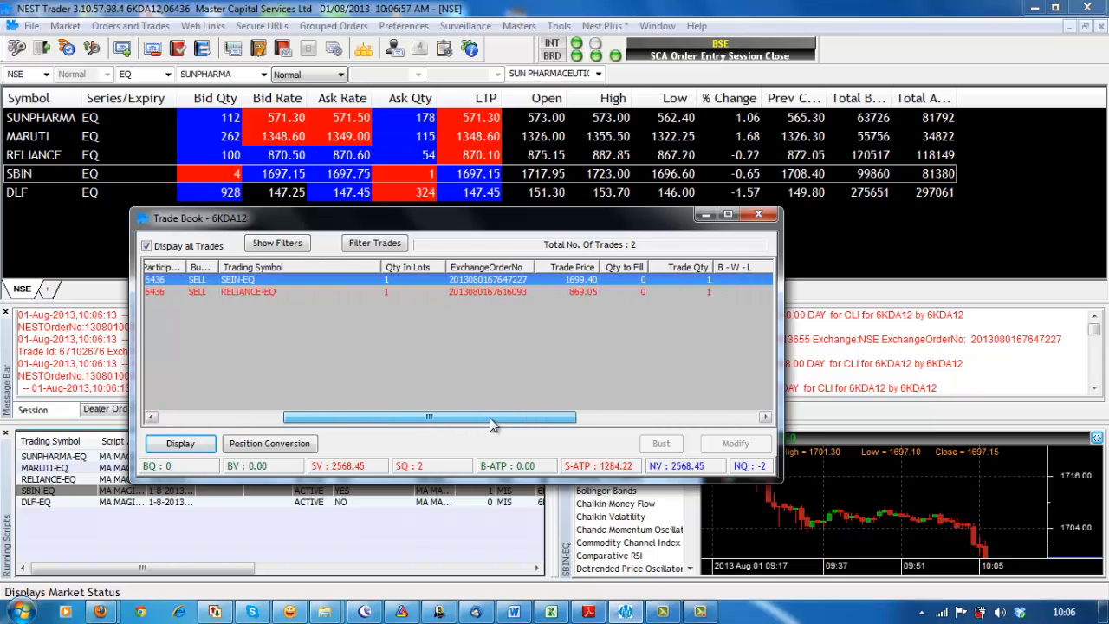
drag(429, 416, 611, 417)
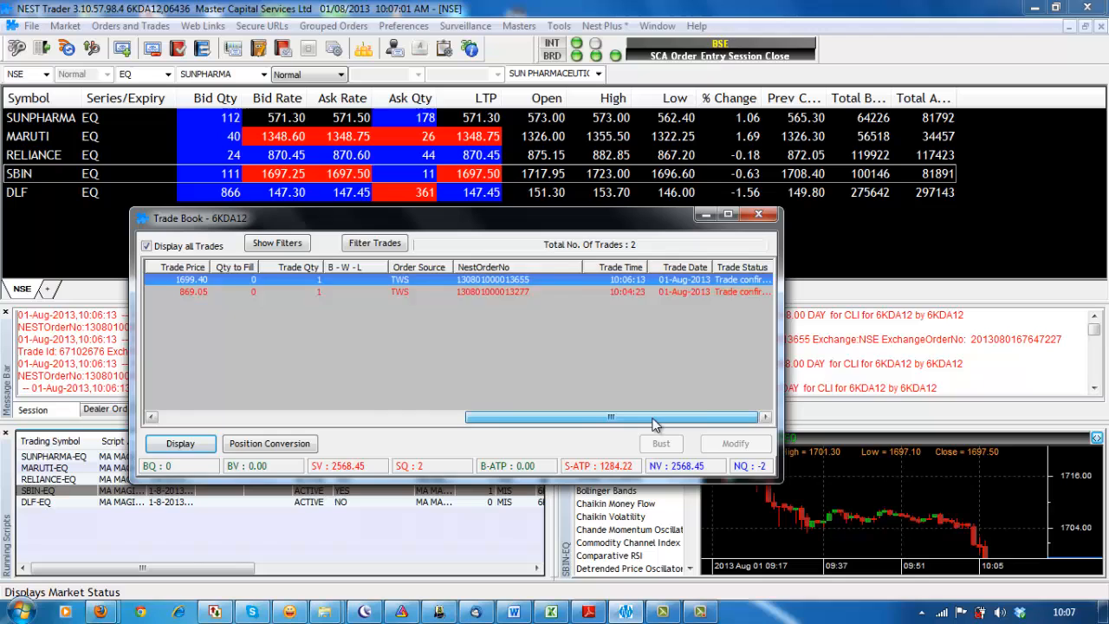
drag(606, 417, 356, 417)
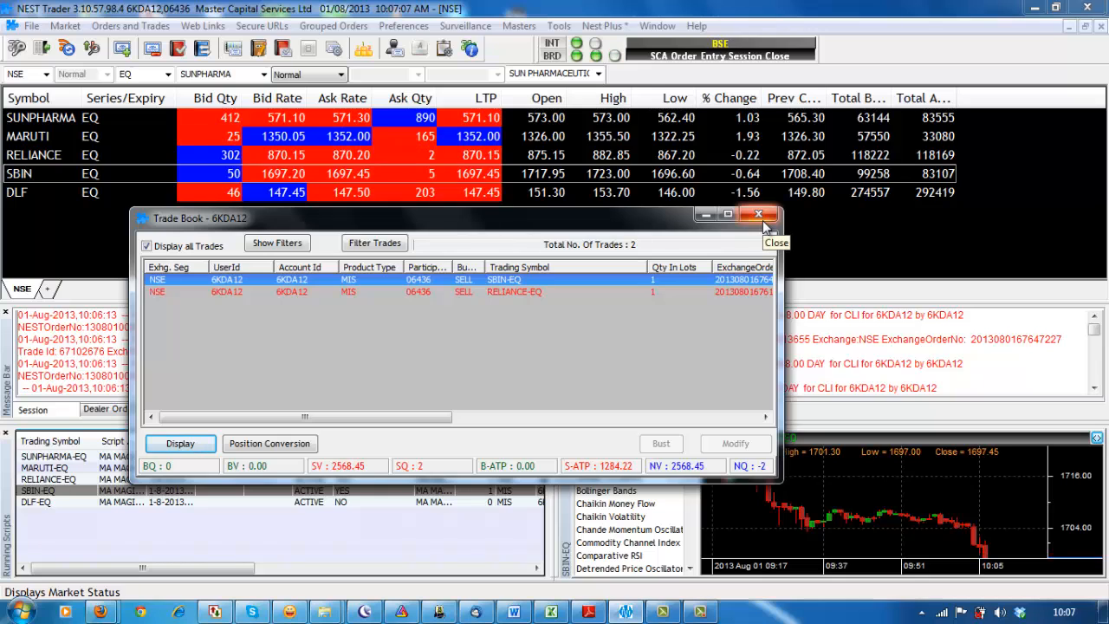
click(758, 214)
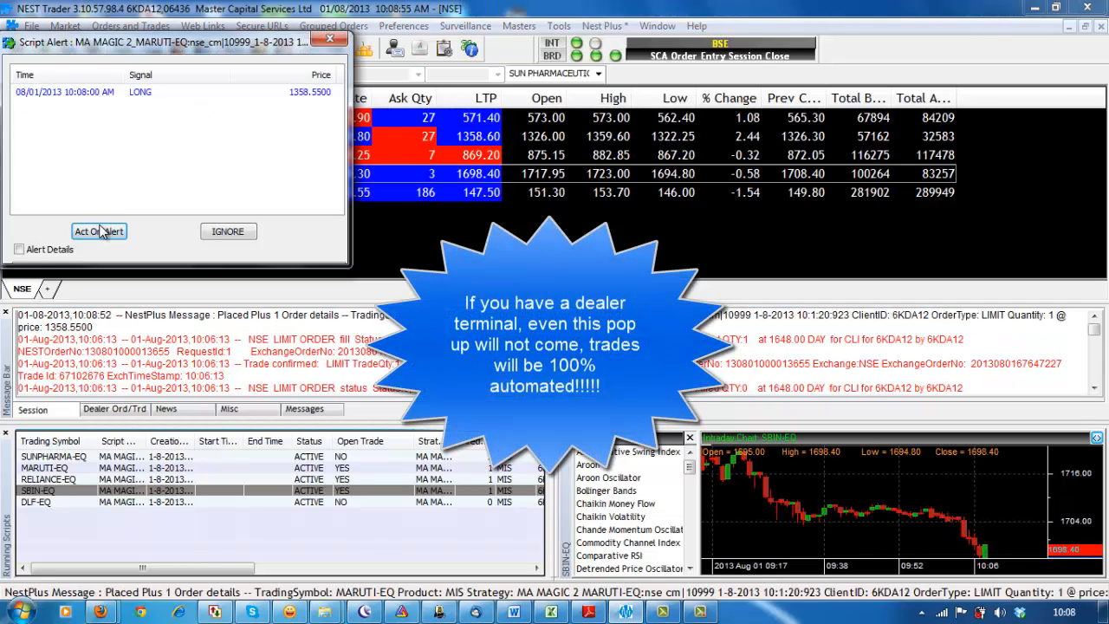
Place the MARUTI-EQ long alert as a MARKET buy, then view the Trade Book.
click(98, 231)
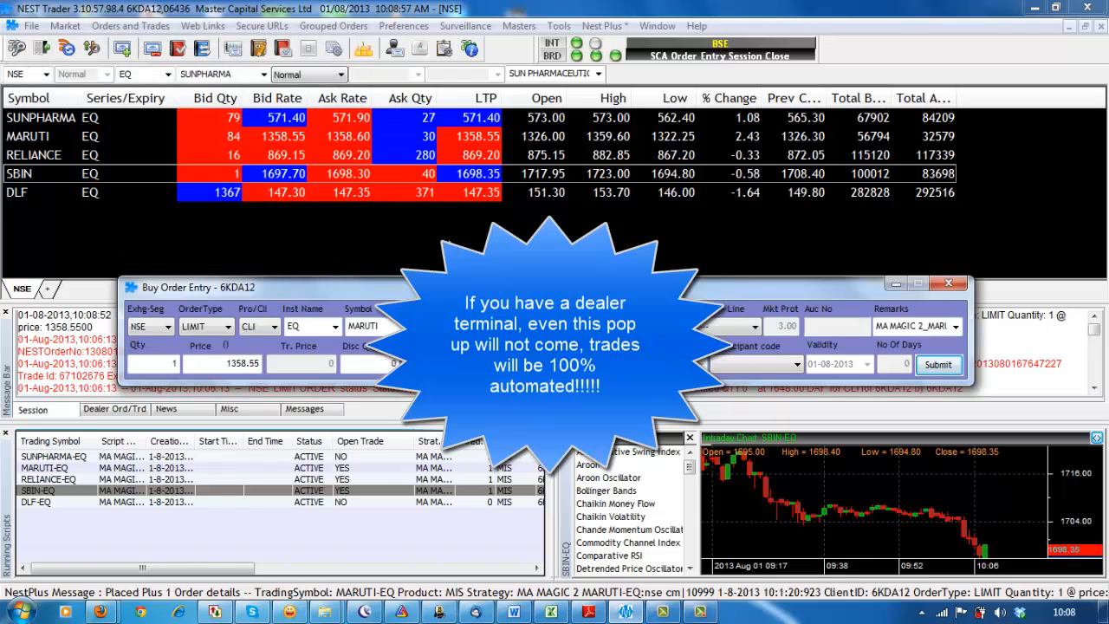
click(206, 326)
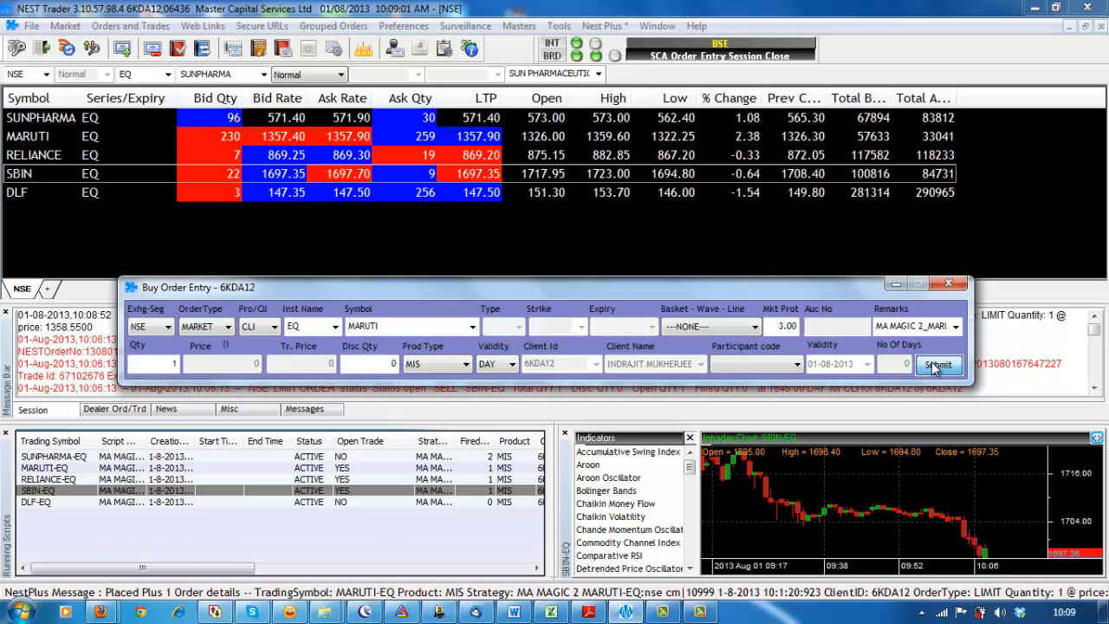
click(938, 364)
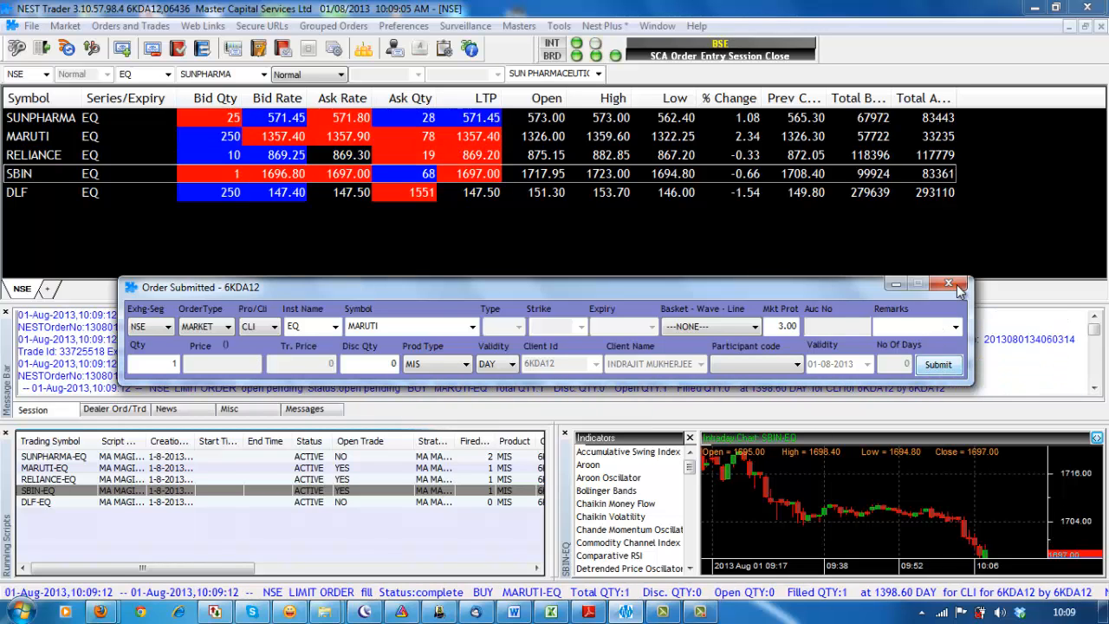
click(949, 284)
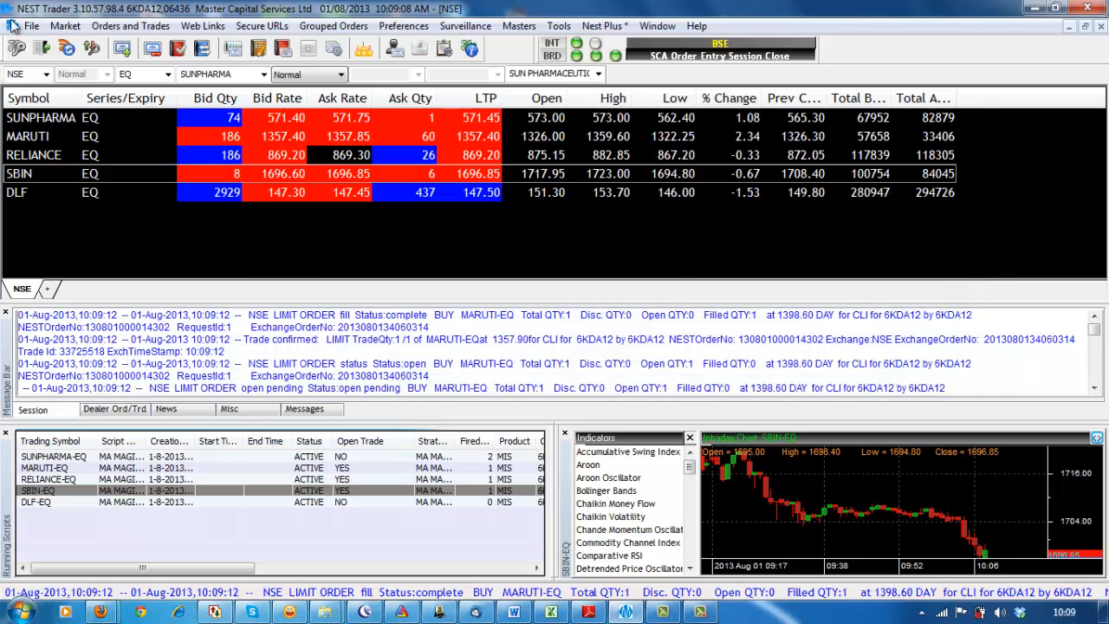
click(130, 25)
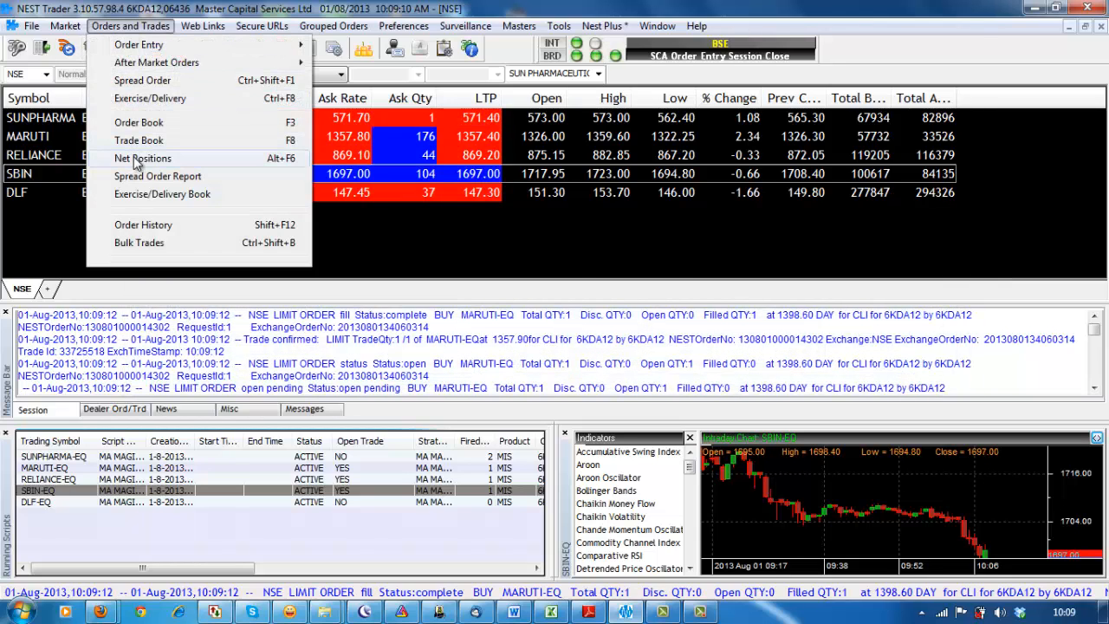
click(139, 140)
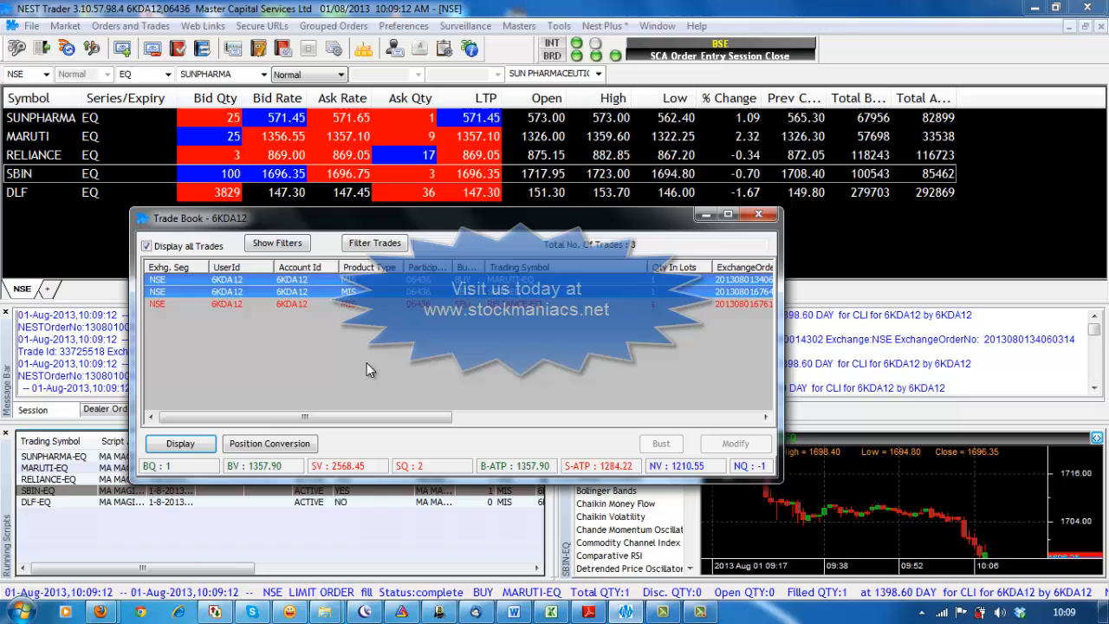